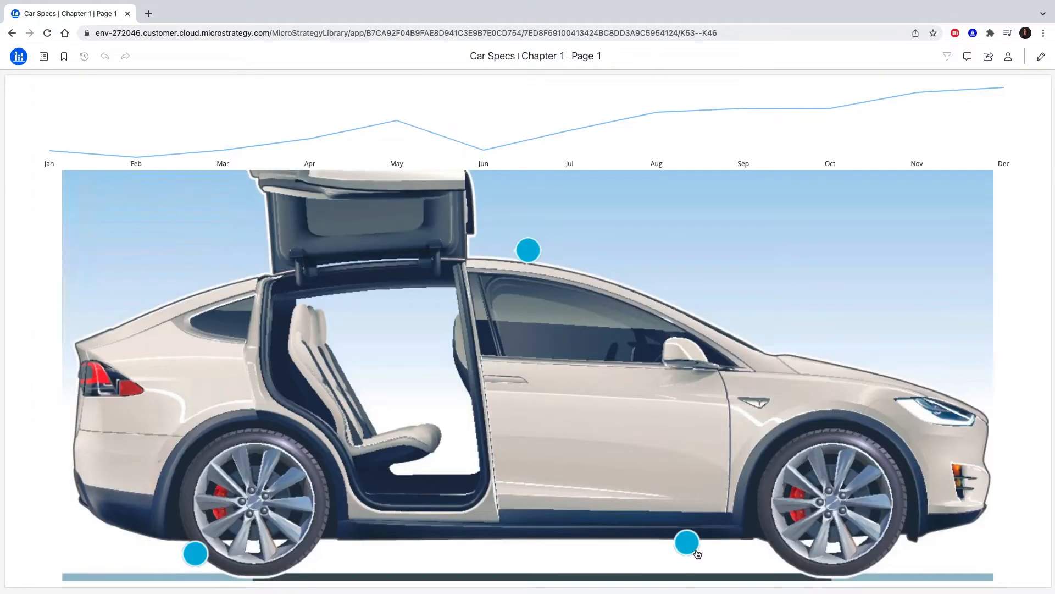
# Open the U.S. Economy Analysis dossier, switch the side panel to the GDP view and start editing.
pyautogui.click(686, 542)
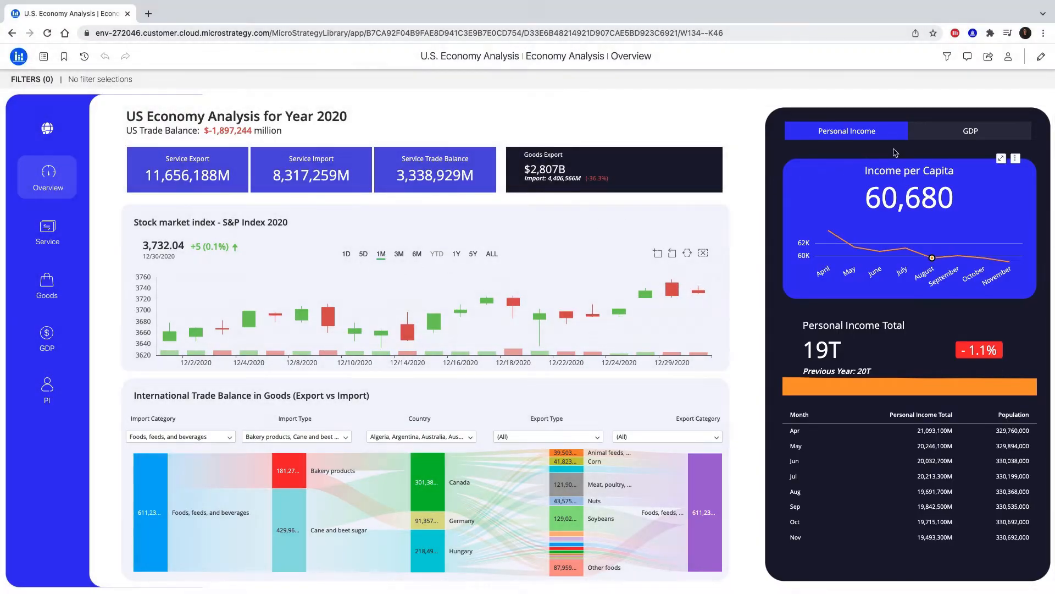
pyautogui.click(970, 131)
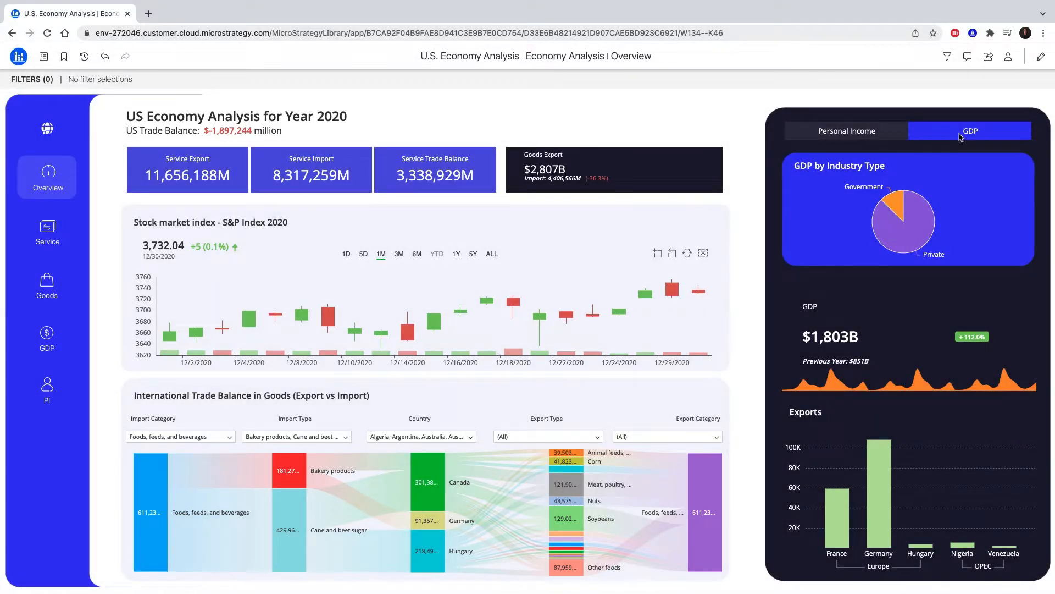
pyautogui.click(1039, 56)
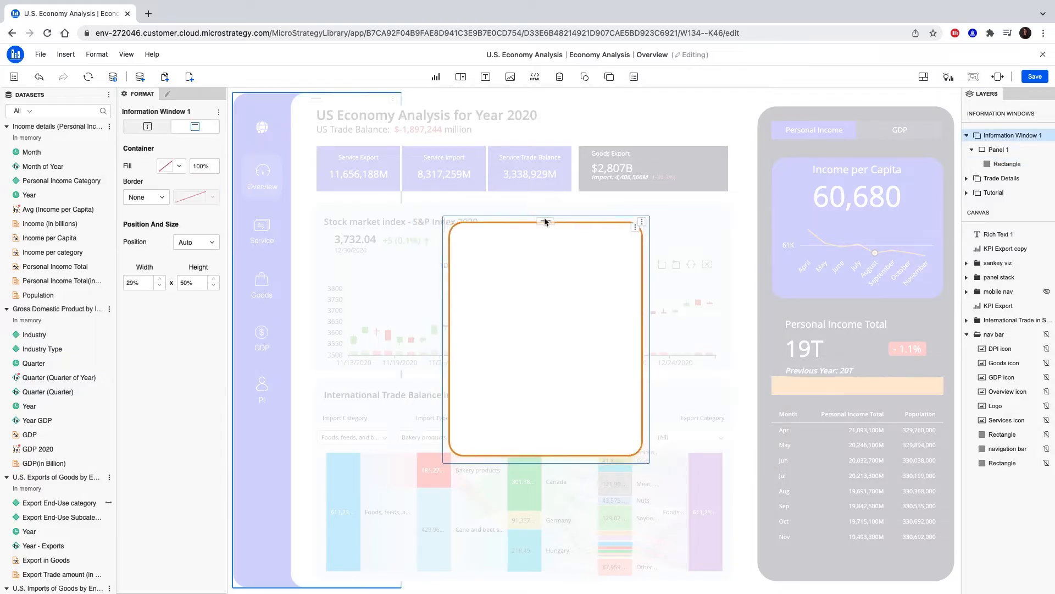
# Resize the new information window and rename its layer to 'Personal Income'.
pyautogui.moveTo(545, 222); pyautogui.dragTo(597, 188)
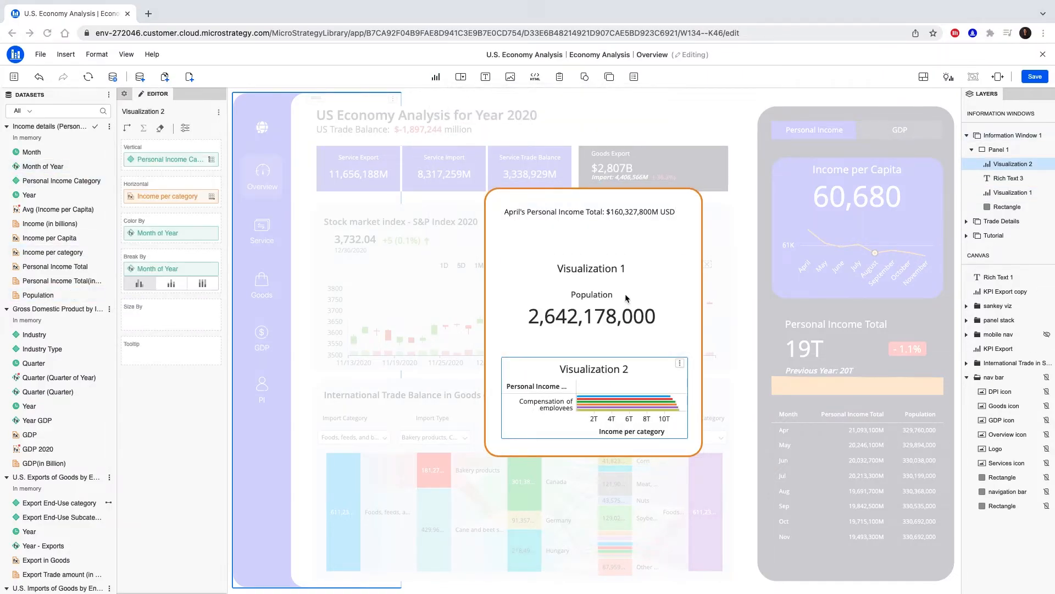
pyautogui.click(1009, 150)
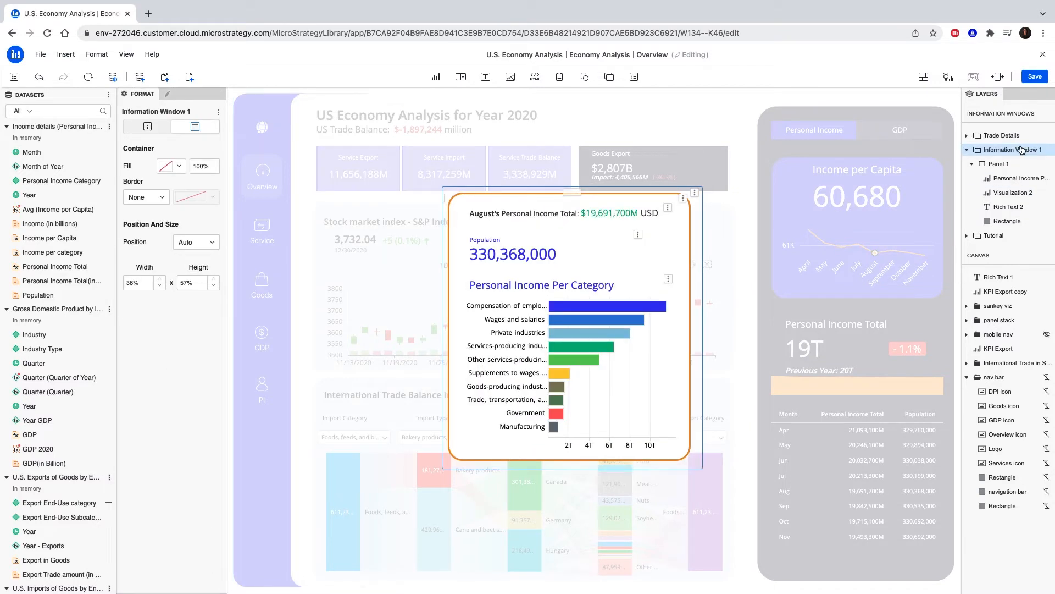
pyautogui.doubleClick(1008, 149)
pyautogui.write('Personal Income')
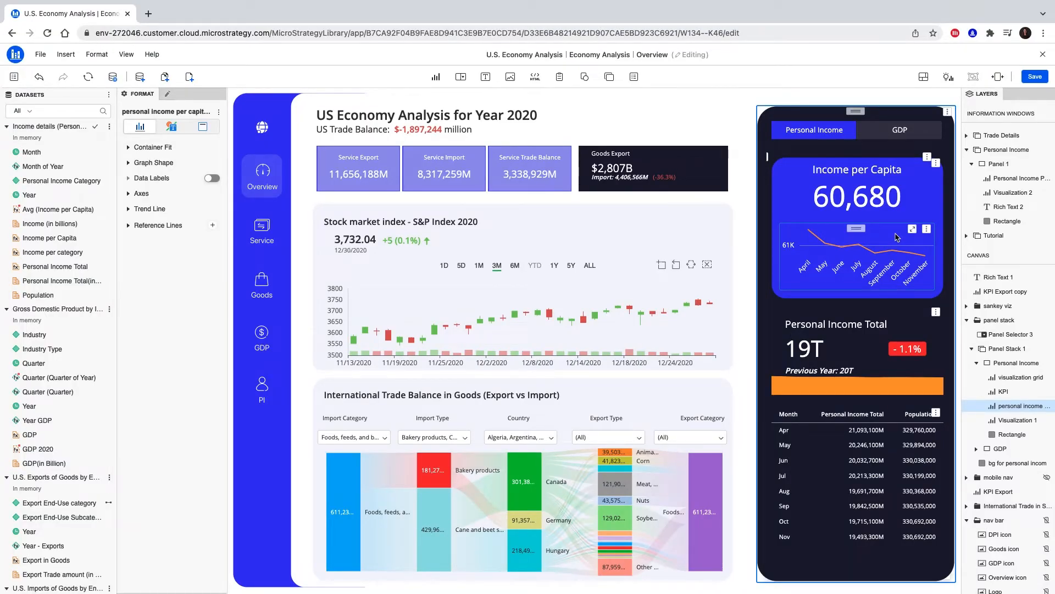
# Link the Income per Capita line chart to the Personal Income information window.
pyautogui.rightClick(897, 237)
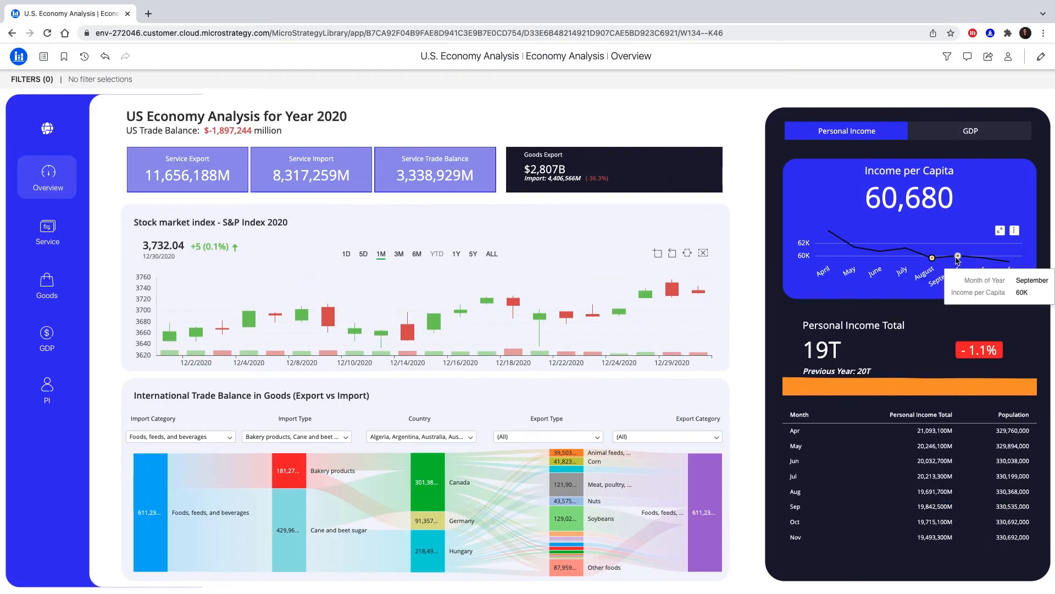
pyautogui.moveTo(853, 246)
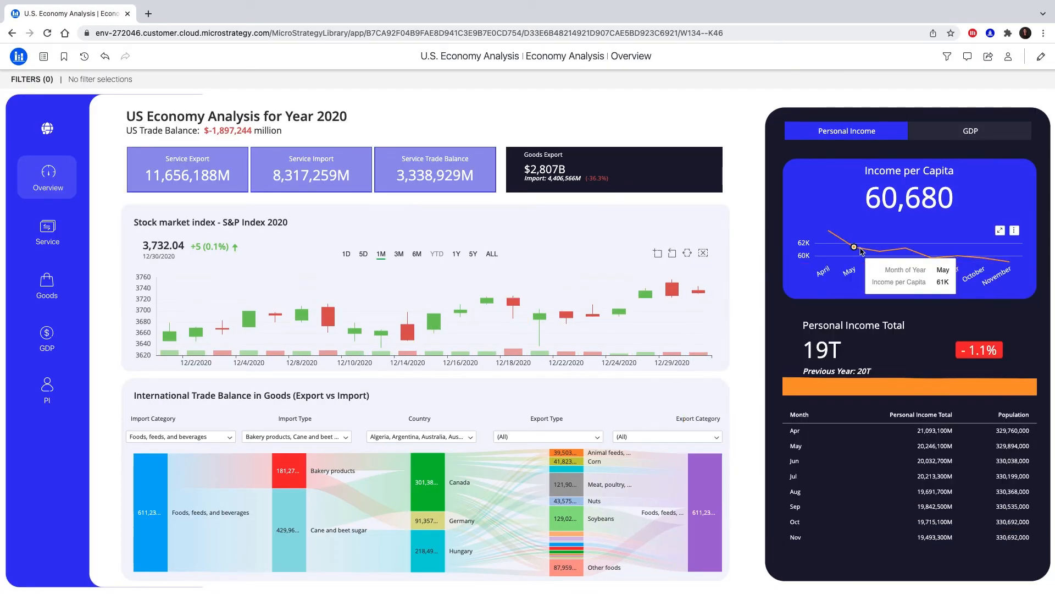